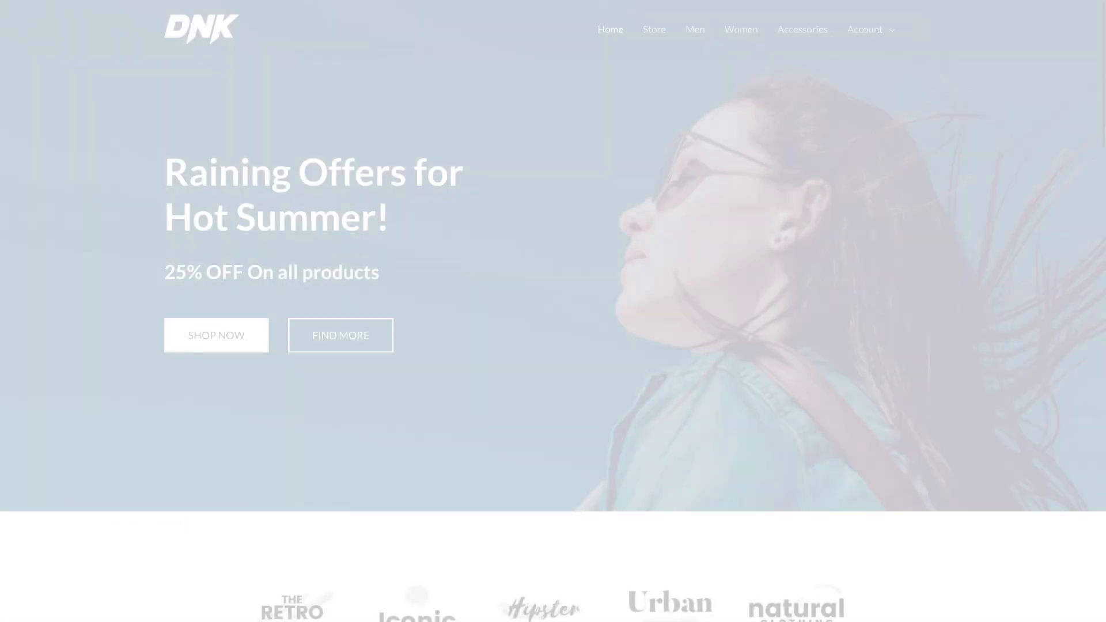
Scroll down through the DNK clothing store homepage
scroll(down, 3)
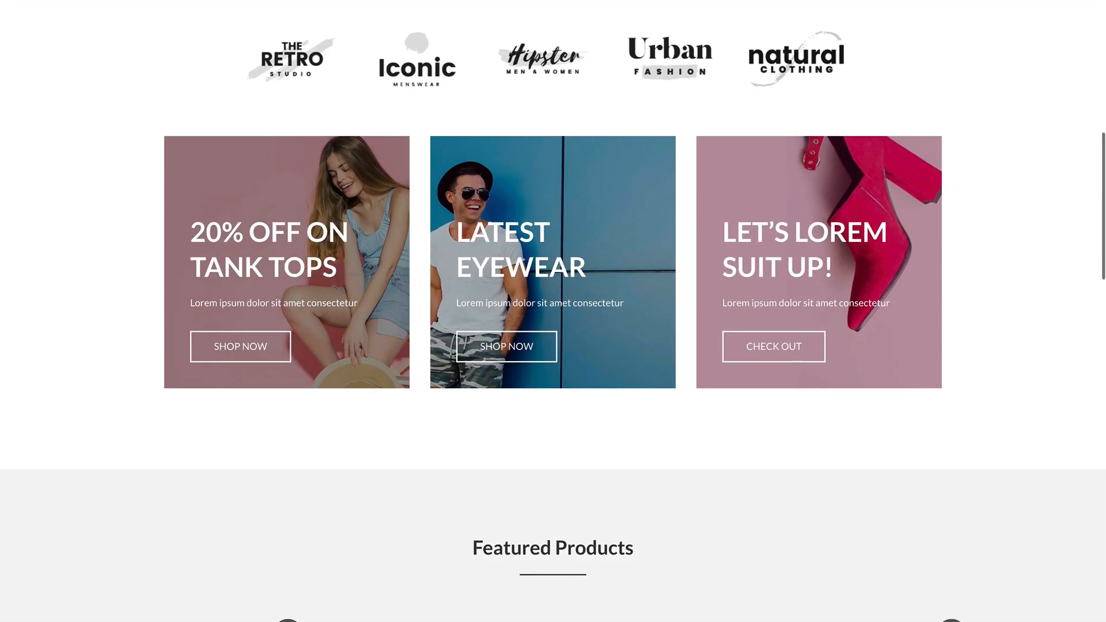
scroll(down, 3)
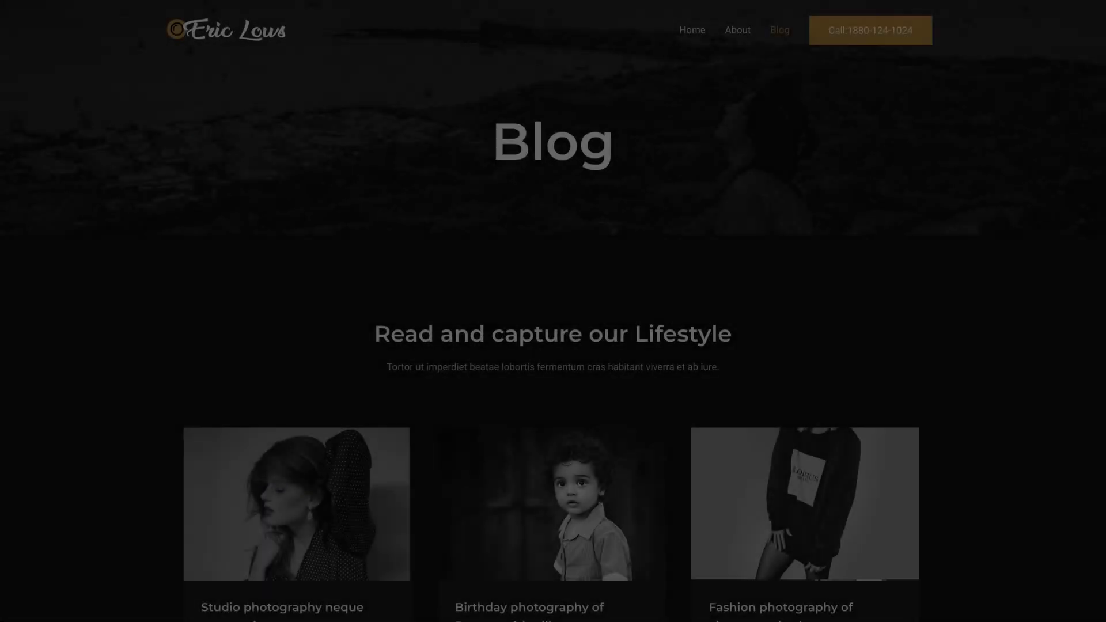
scroll(down, 3)
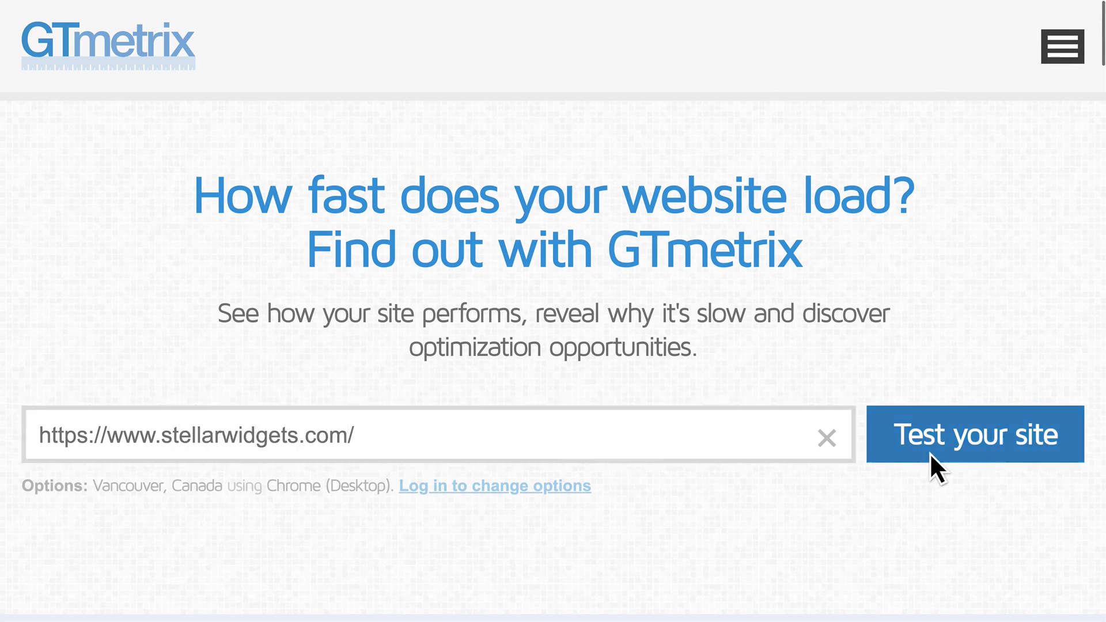
click(974, 434)
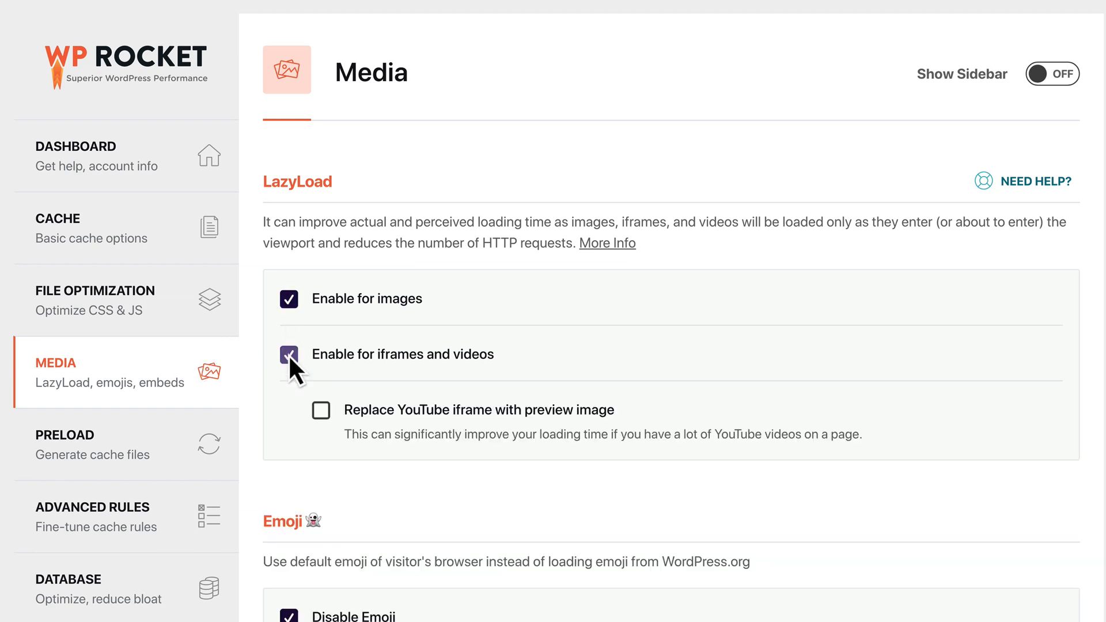
Turn on replacing YouTube iframes with a preview image in WP Rocket Media settings
click(320, 410)
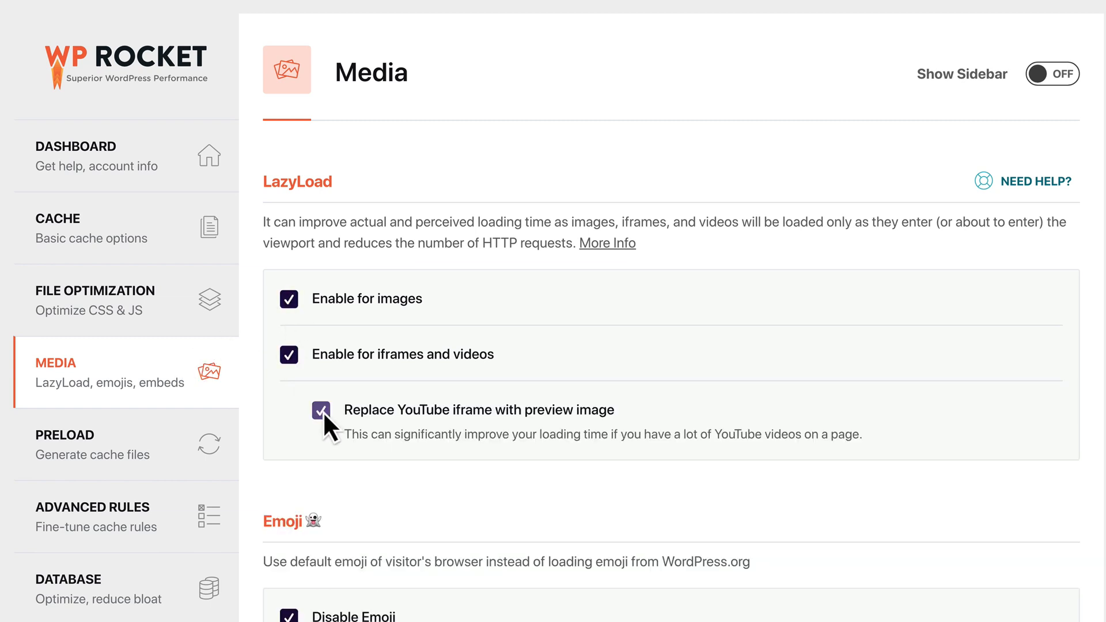
mouse_move(340, 455)
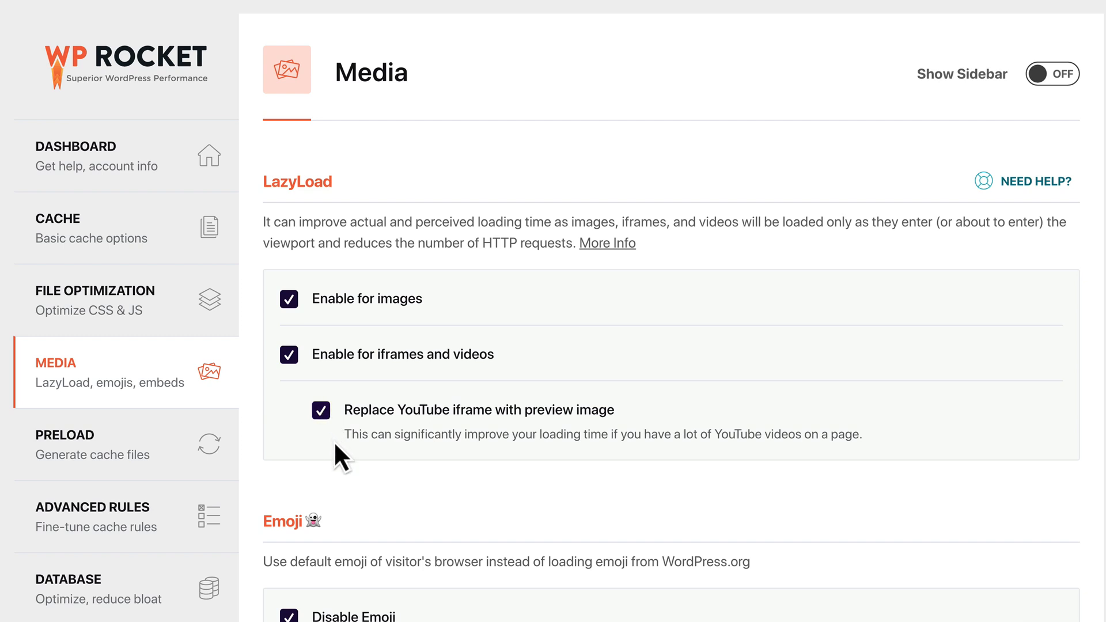
mouse_move(274, 210)
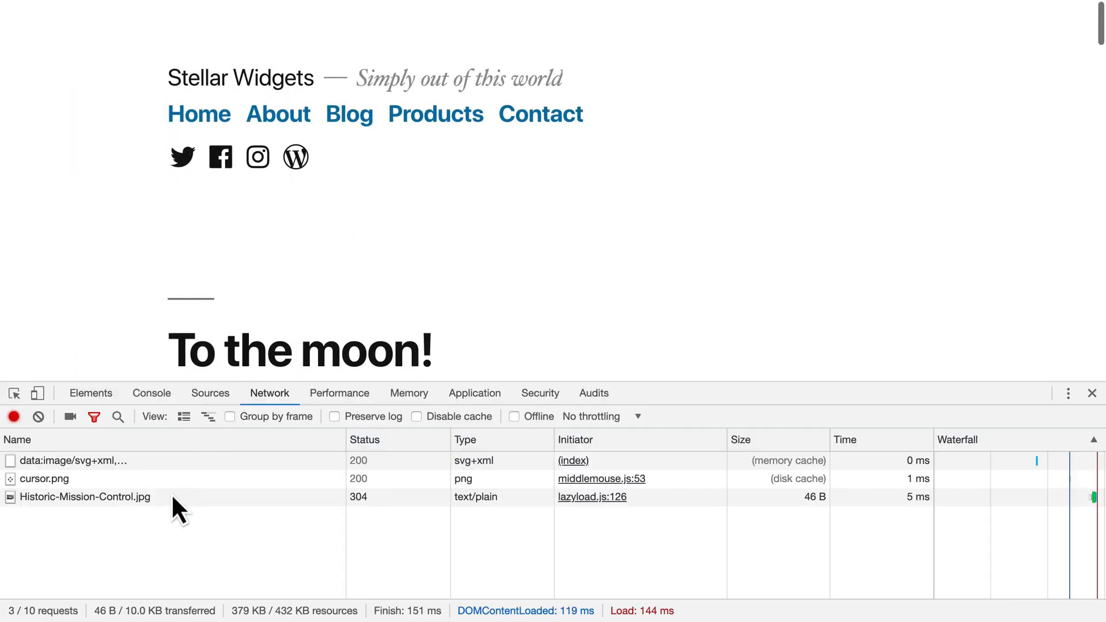
Scroll the Stellar Widgets page while DevTools logs lazyload.js loading Historic-Mission-Control.jpg
scroll(down, 3)
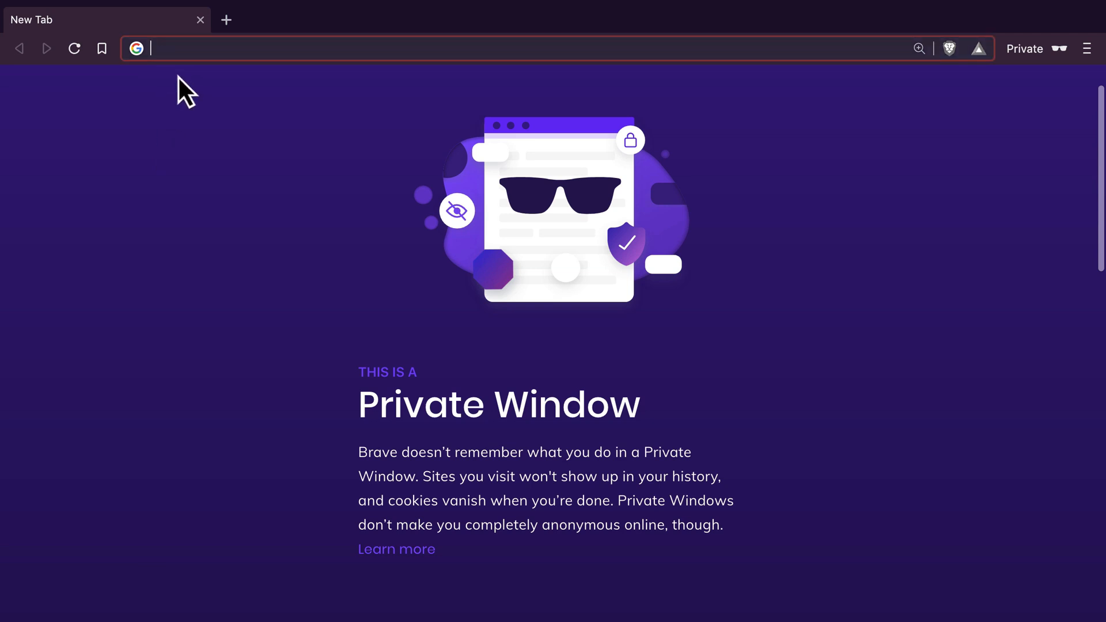
Load stellarwidgets.com in the private window, then visit its About Us and Blog pages
text(stellarwidgets.com)
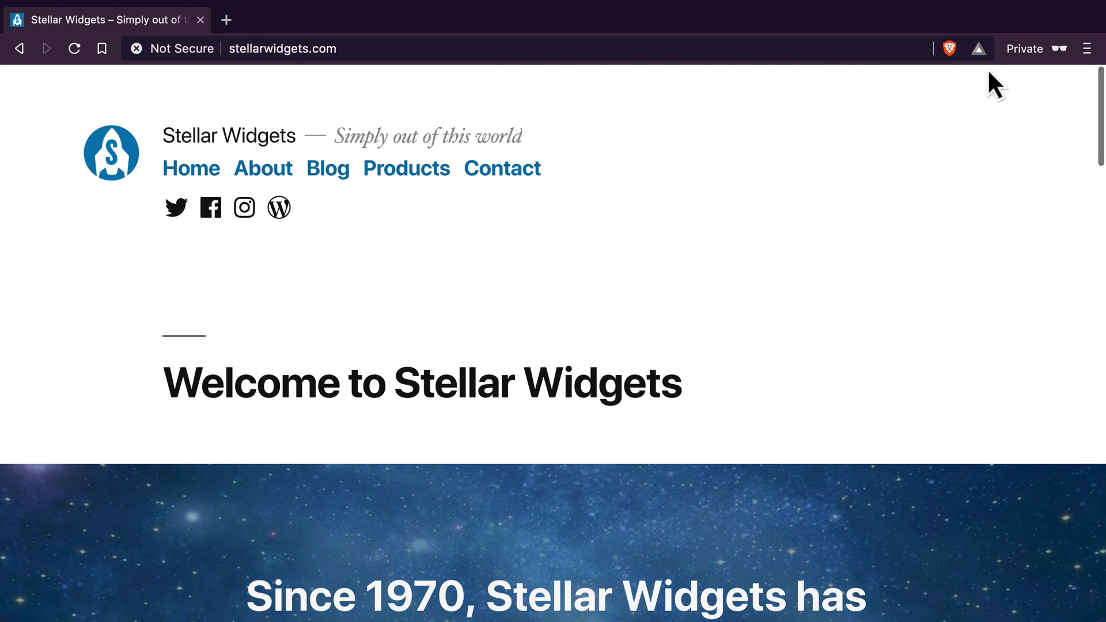
mouse_move(1055, 83)
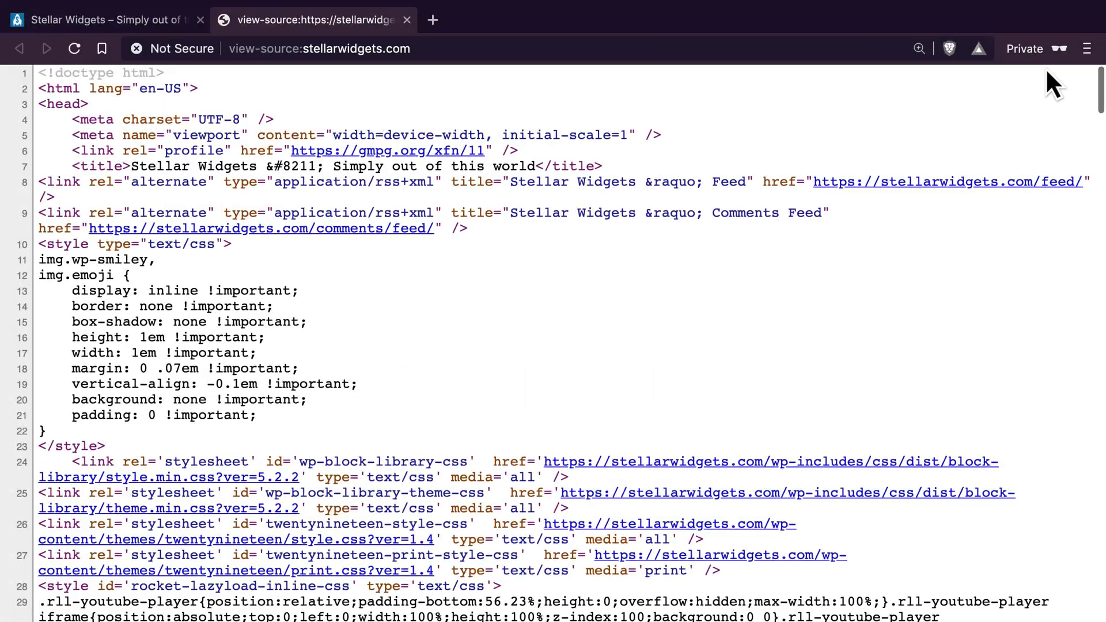
scroll(down, 3)
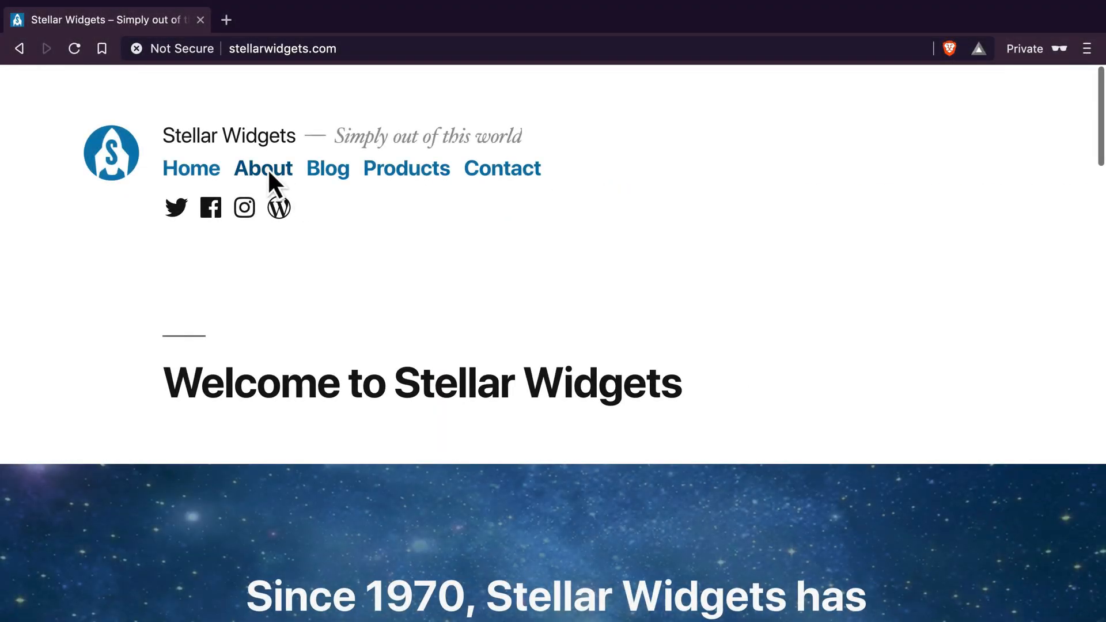
click(263, 167)
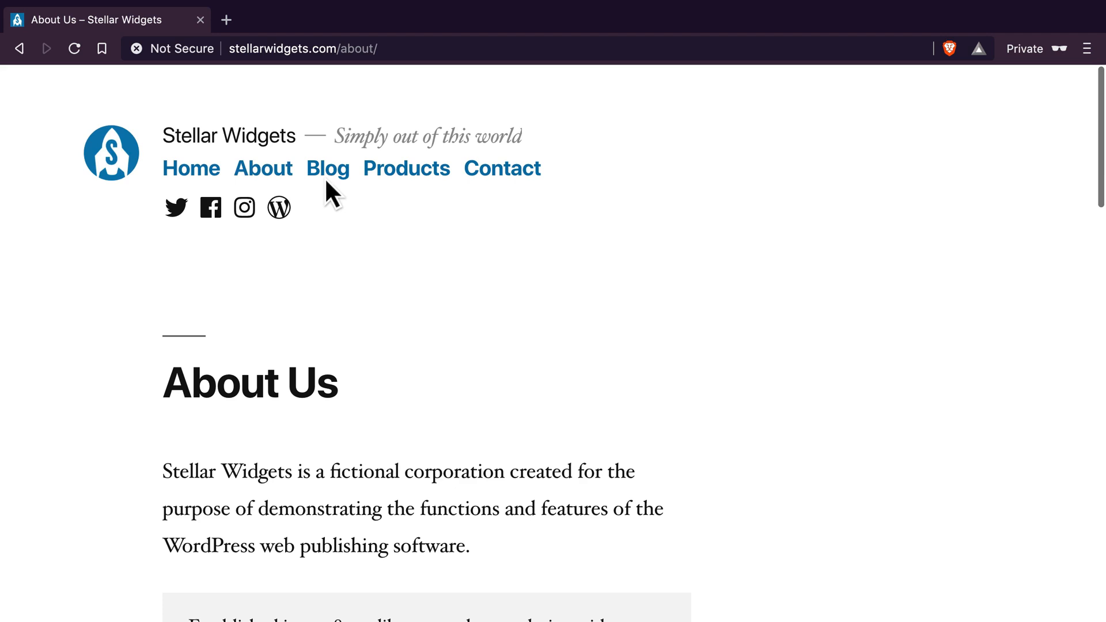
click(327, 167)
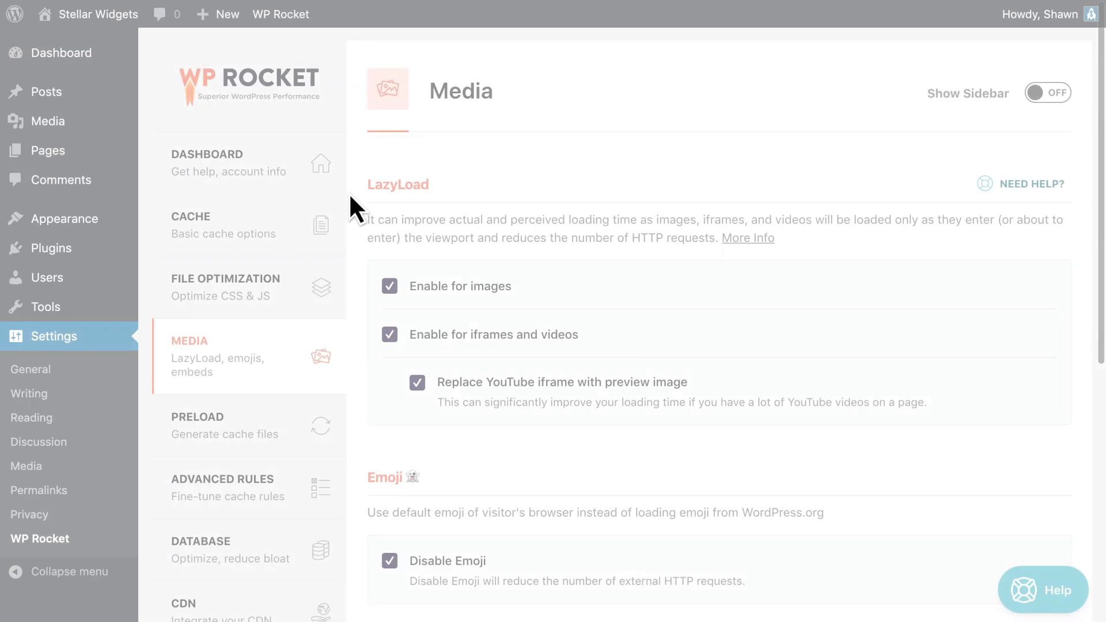
Untick LazyLoad for images and for iframes and videos
click(417, 383)
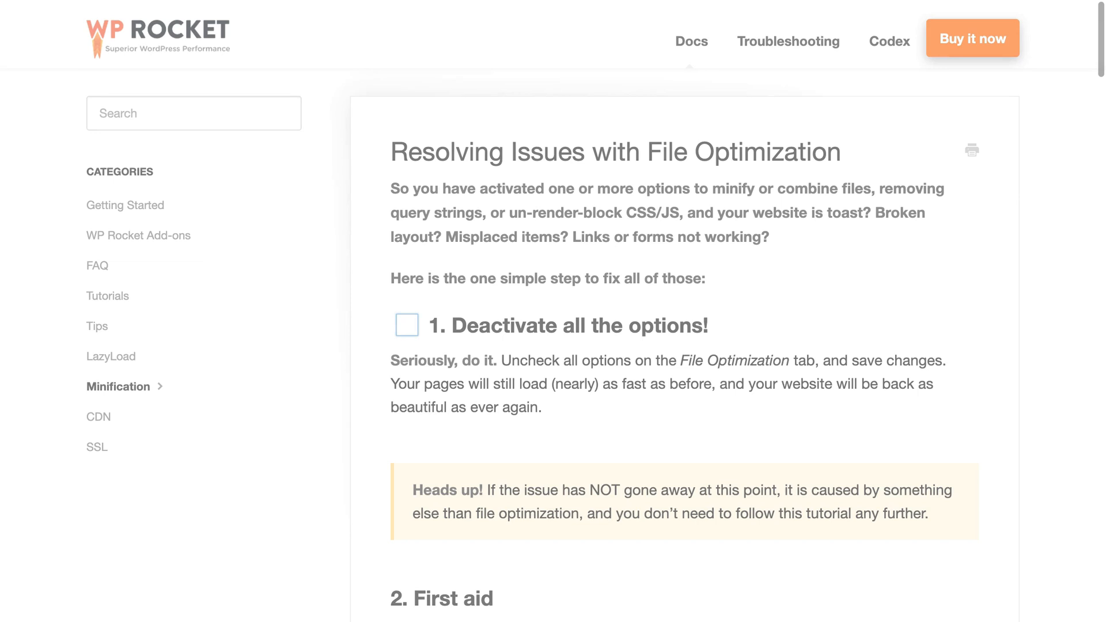
click(407, 325)
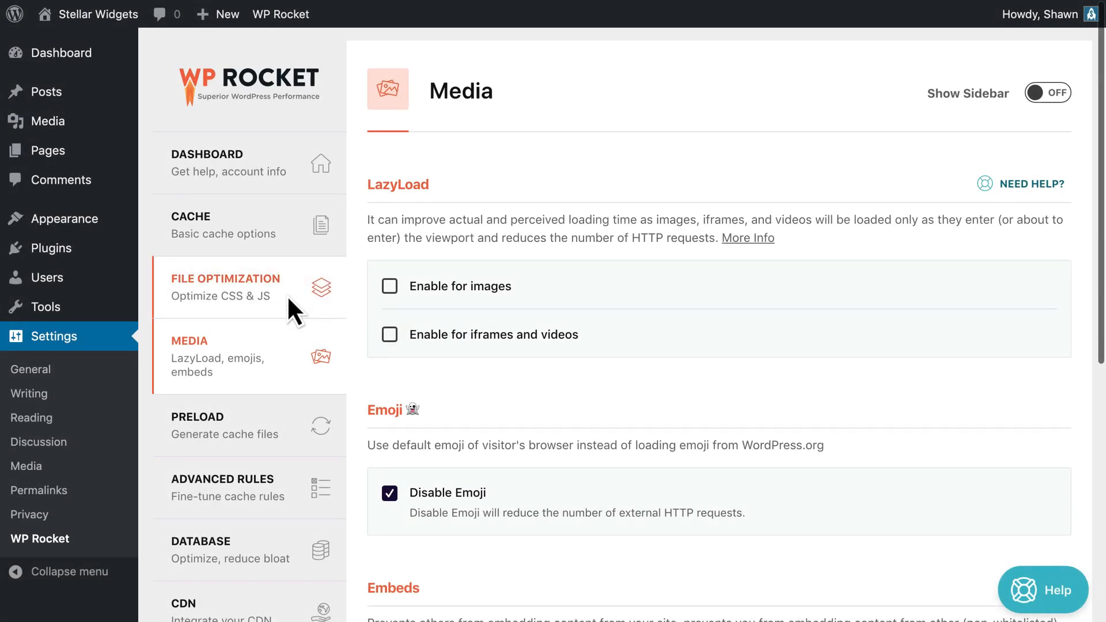
In File Optimization, enable HTML minification, query string removal and CSS minification
click(226, 286)
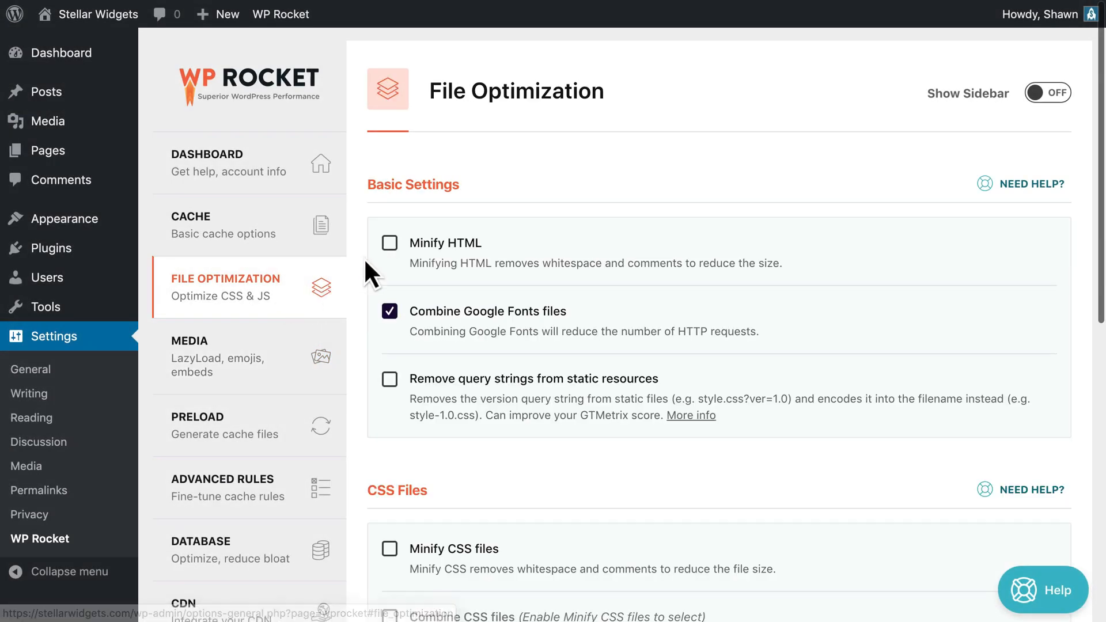
click(389, 243)
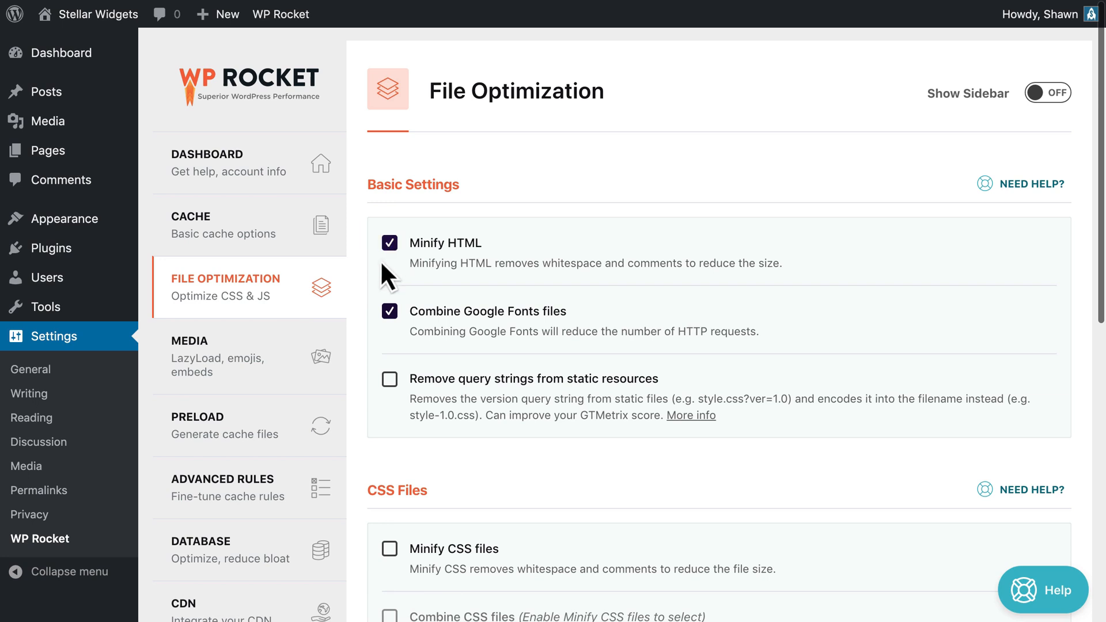
click(389, 379)
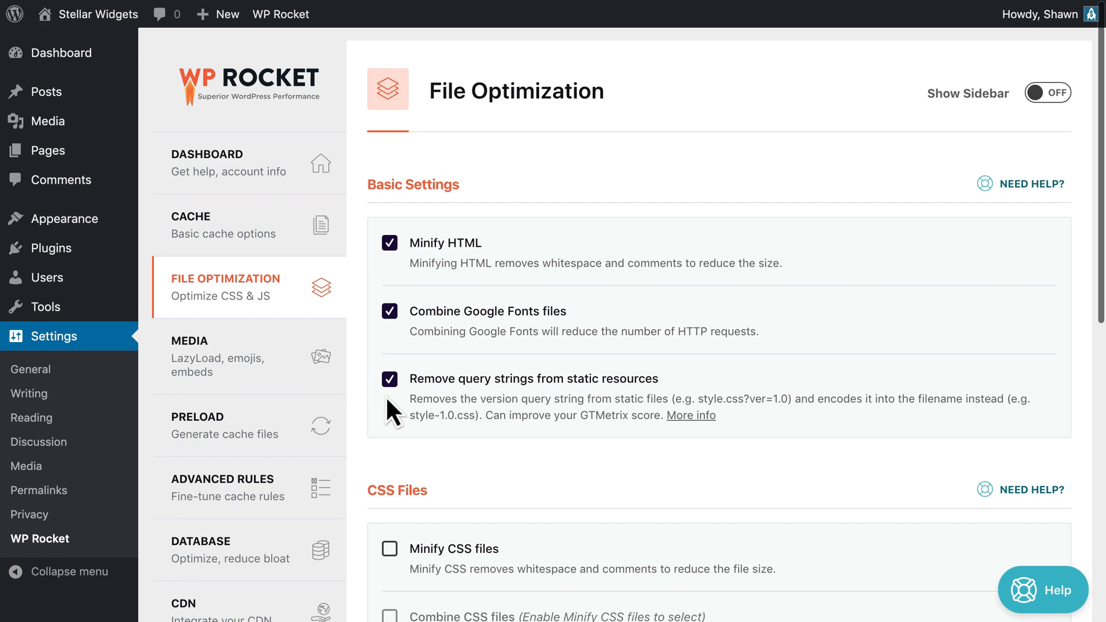
scroll(down, 3)
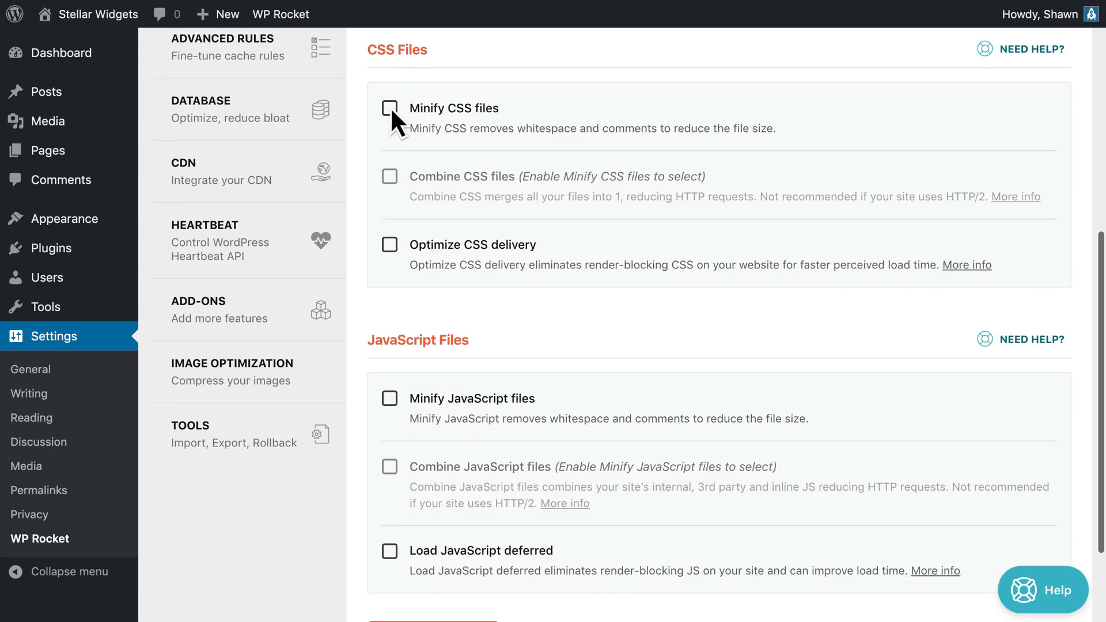
click(389, 107)
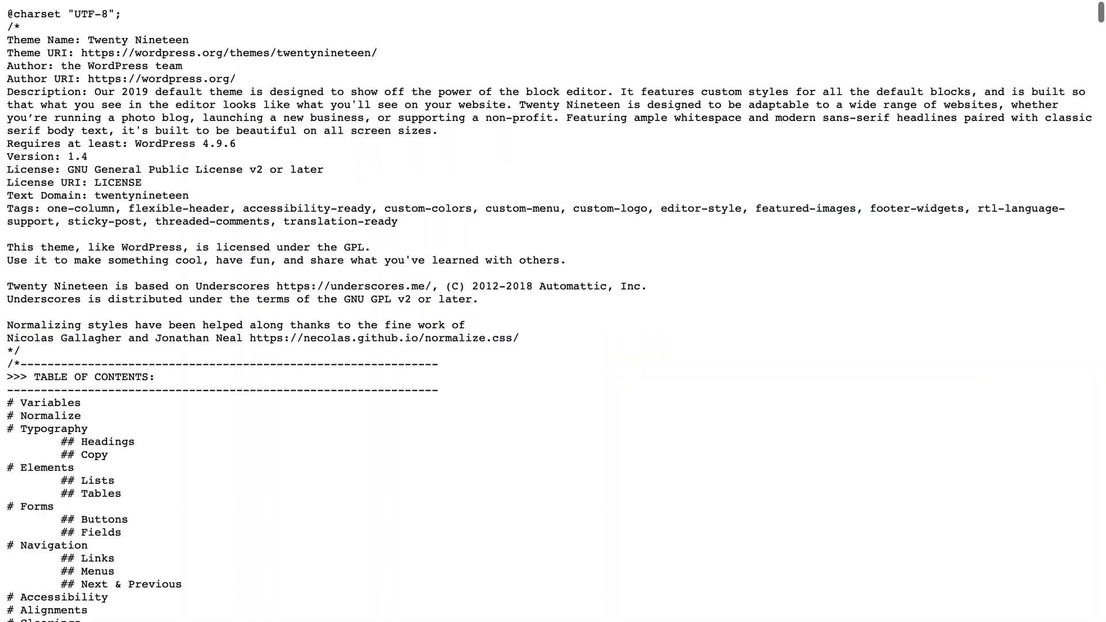
Confirm combining CSS files despite the warning, and set JavaScript files to combine and minify
scroll(down, 3)
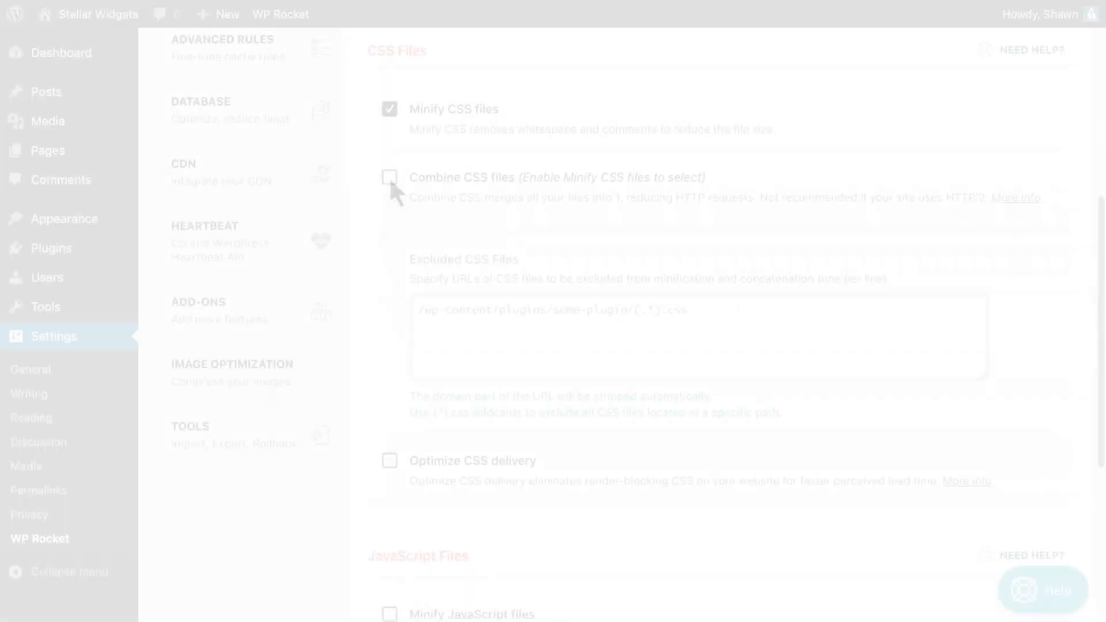
click(390, 177)
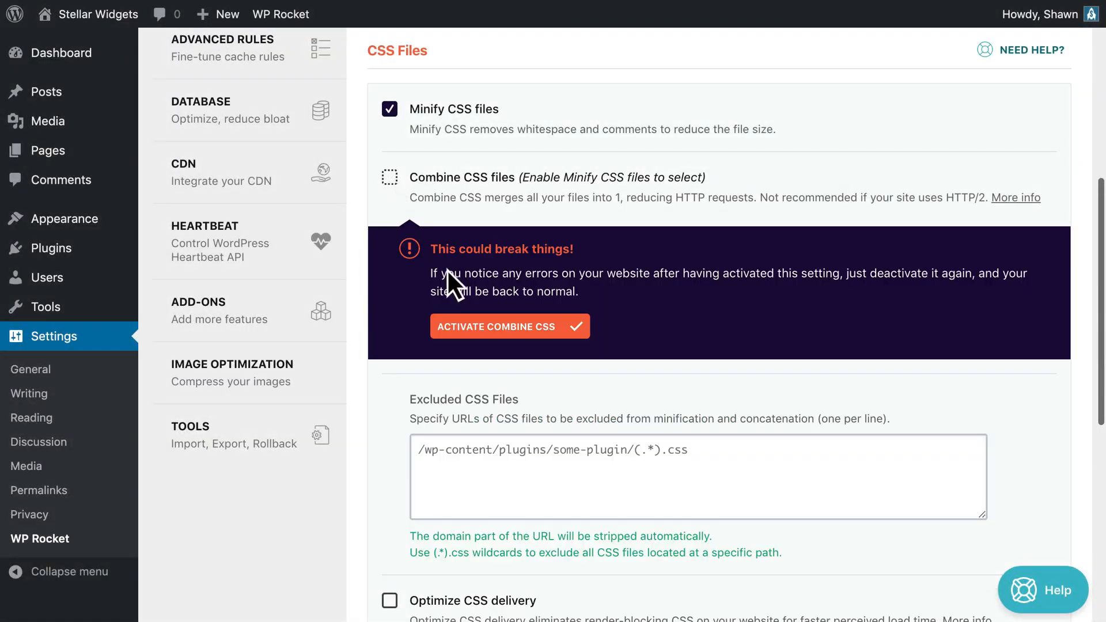
click(509, 326)
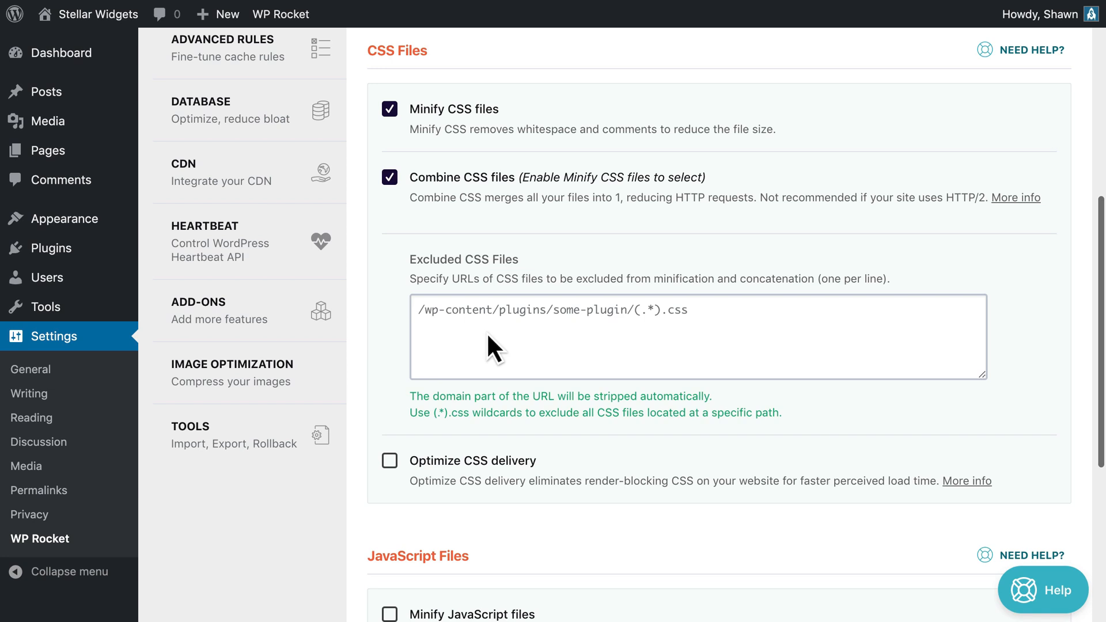
mouse_move(430, 224)
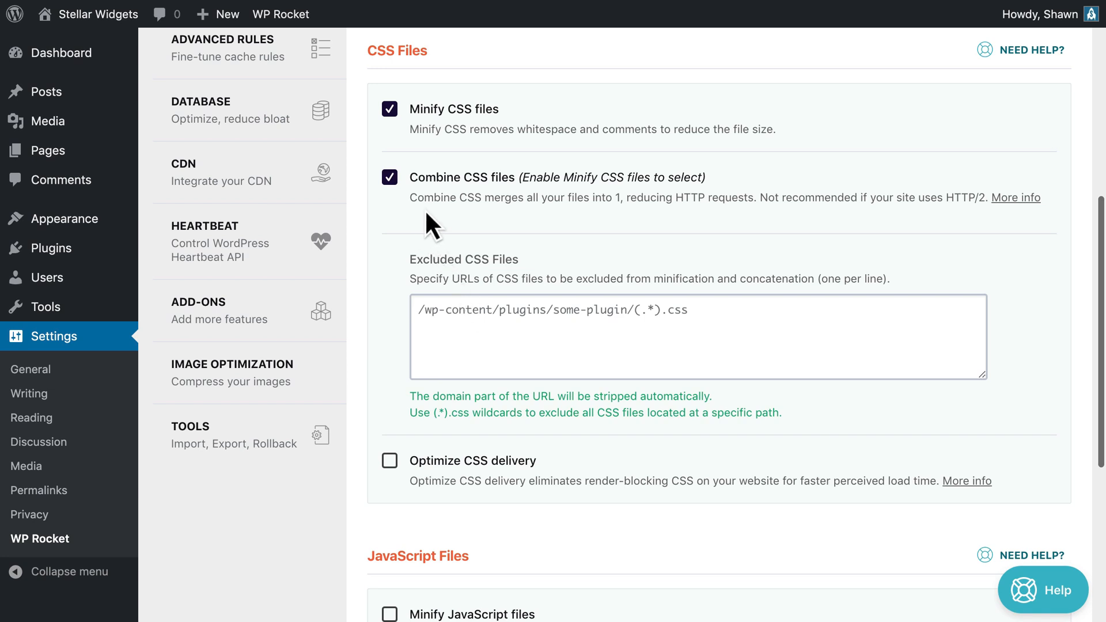
mouse_move(631, 226)
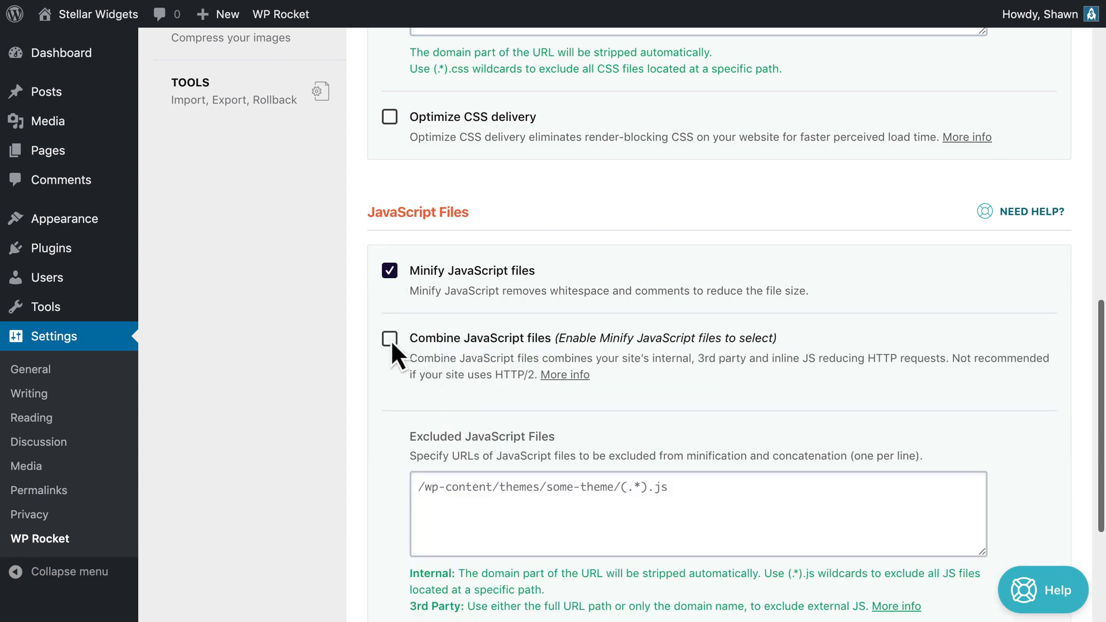
click(389, 337)
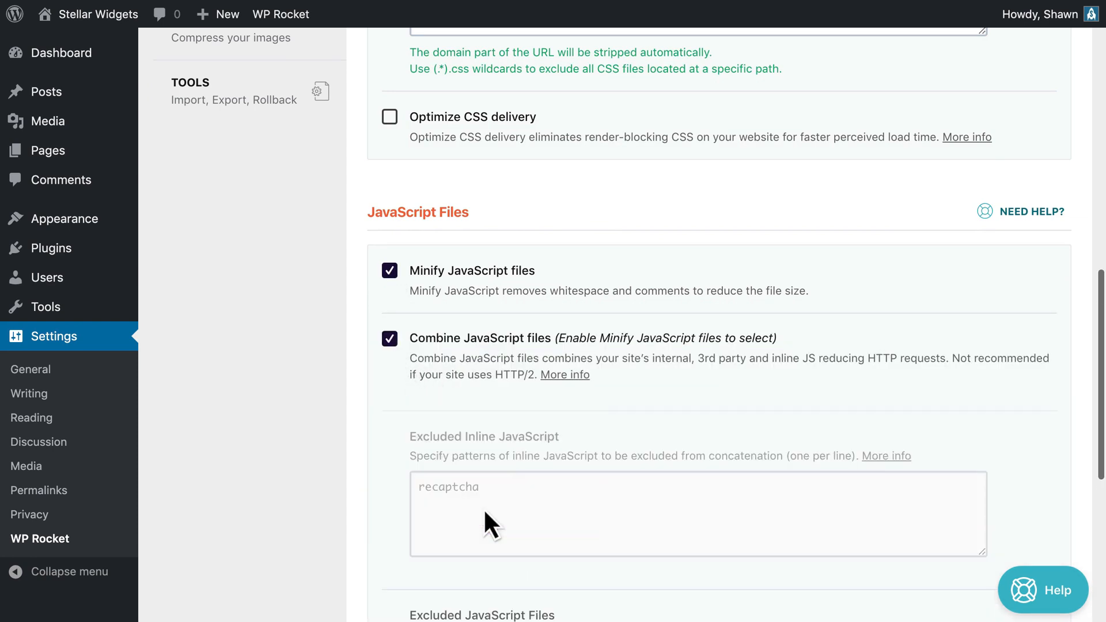
scroll(down, 3)
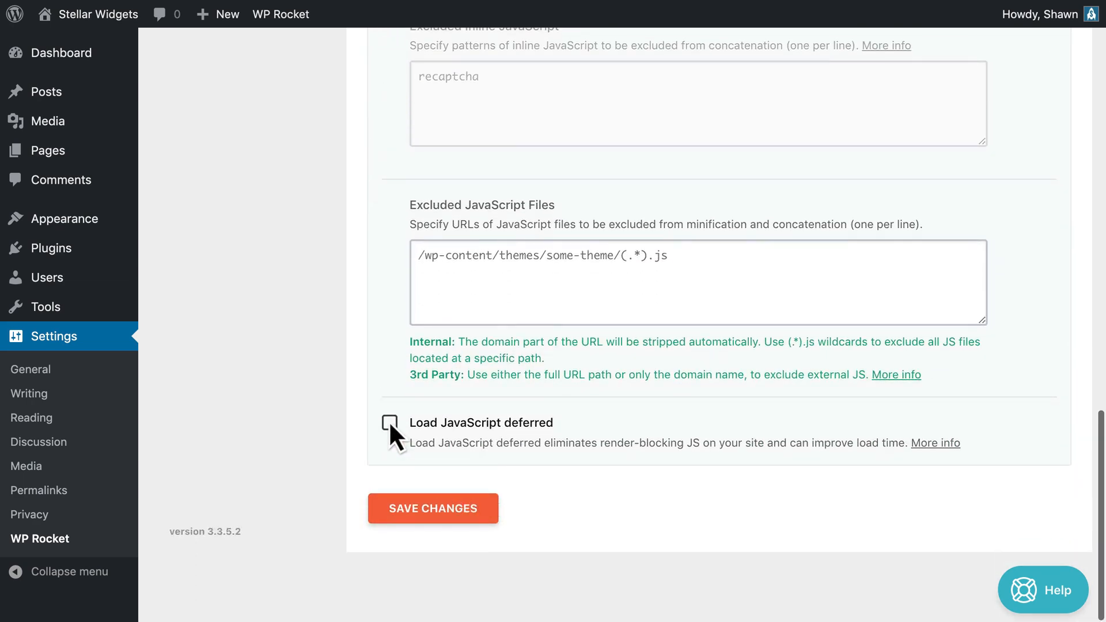
click(389, 427)
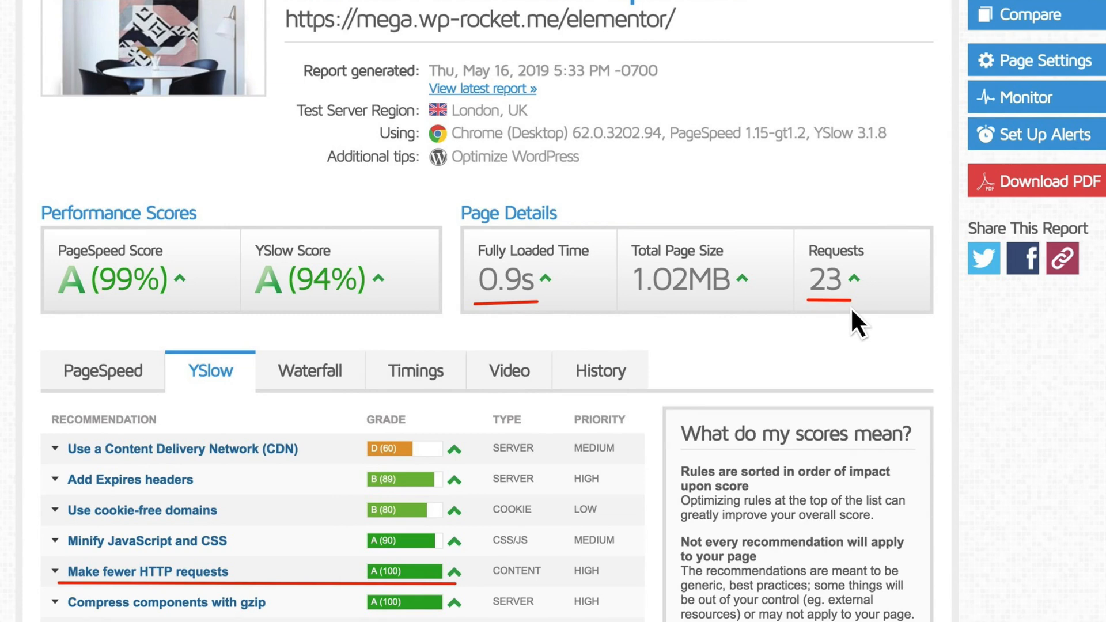
mouse_move(308, 321)
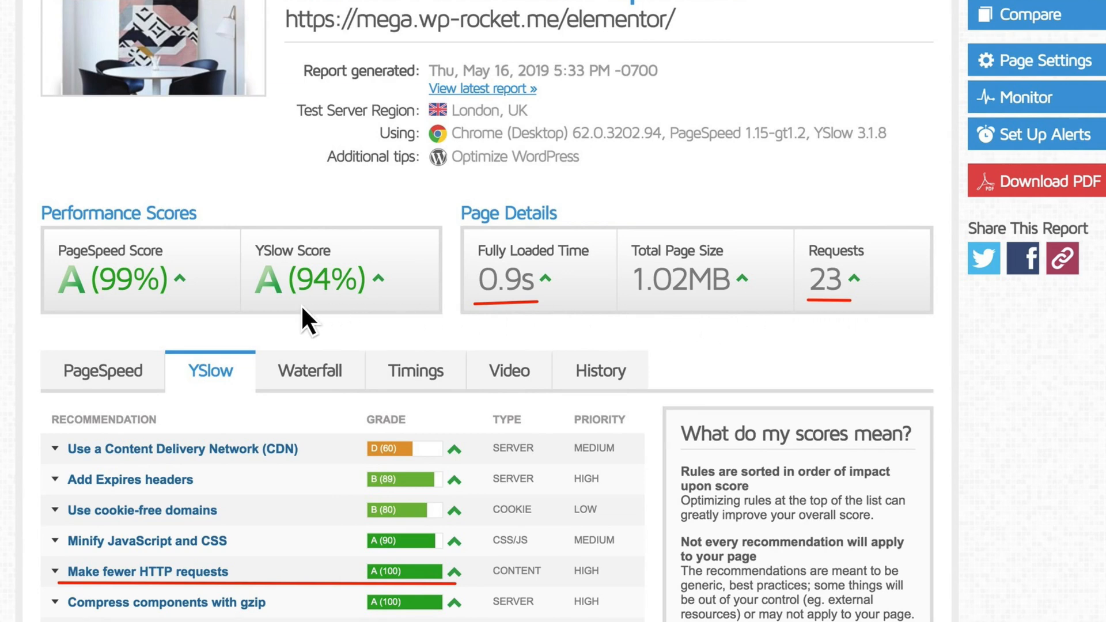
mouse_move(535, 319)
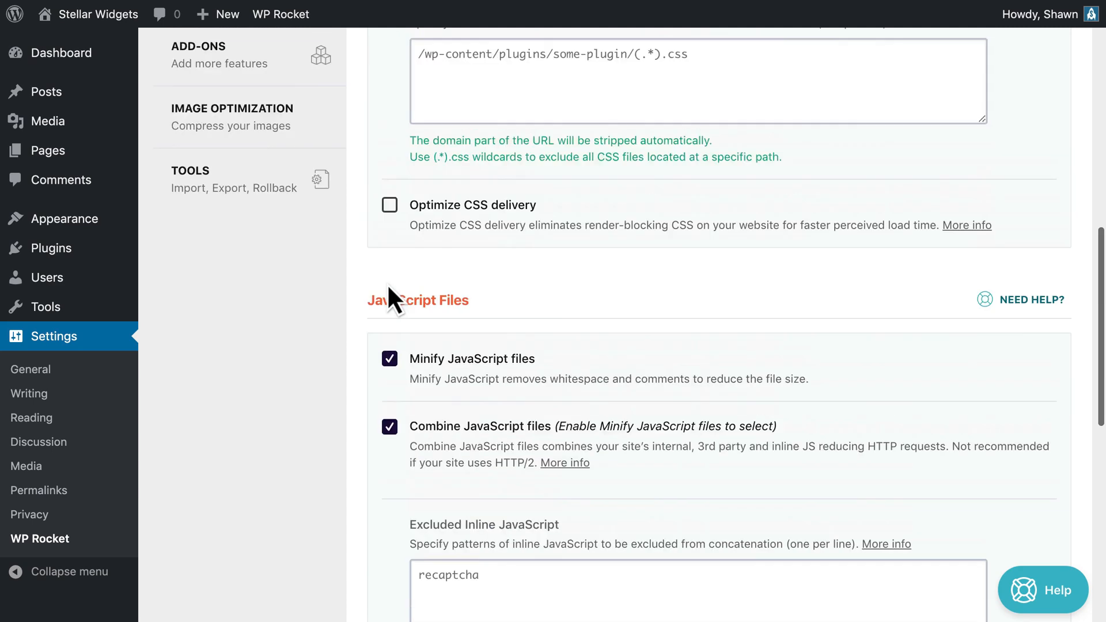
scroll(up, 3)
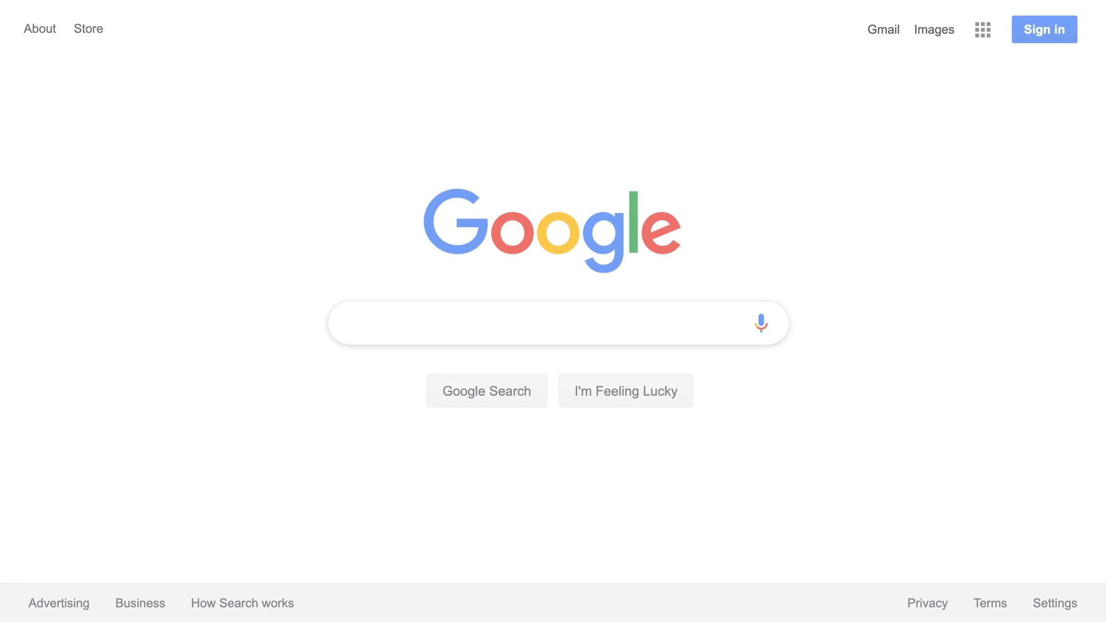
text(http2 ched)
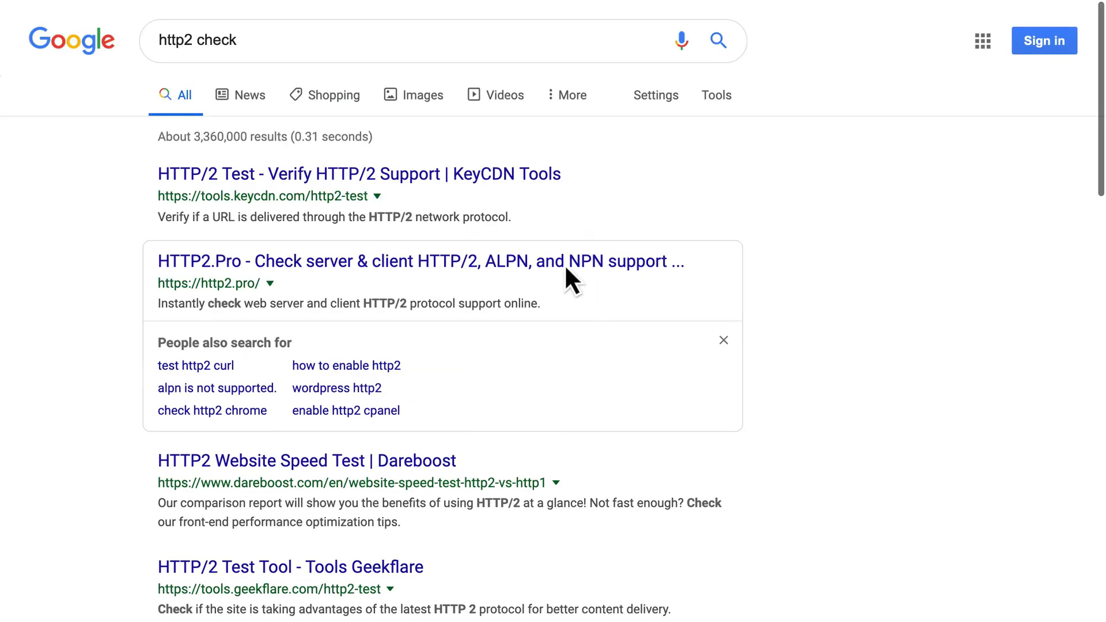
click(420, 261)
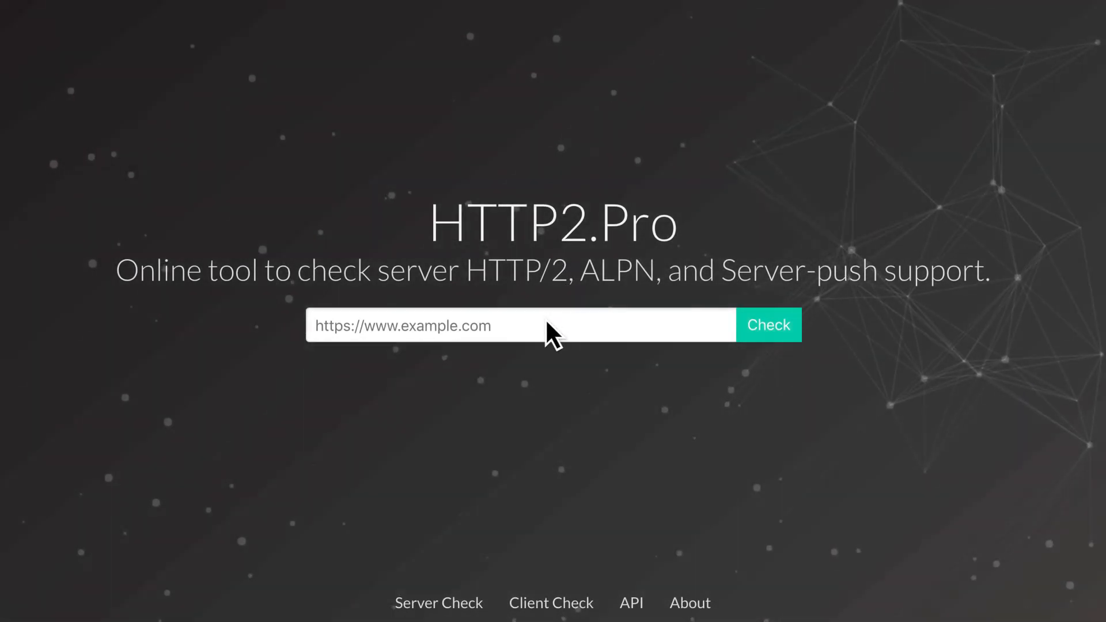
text(https://www.stellarwidgets.com)
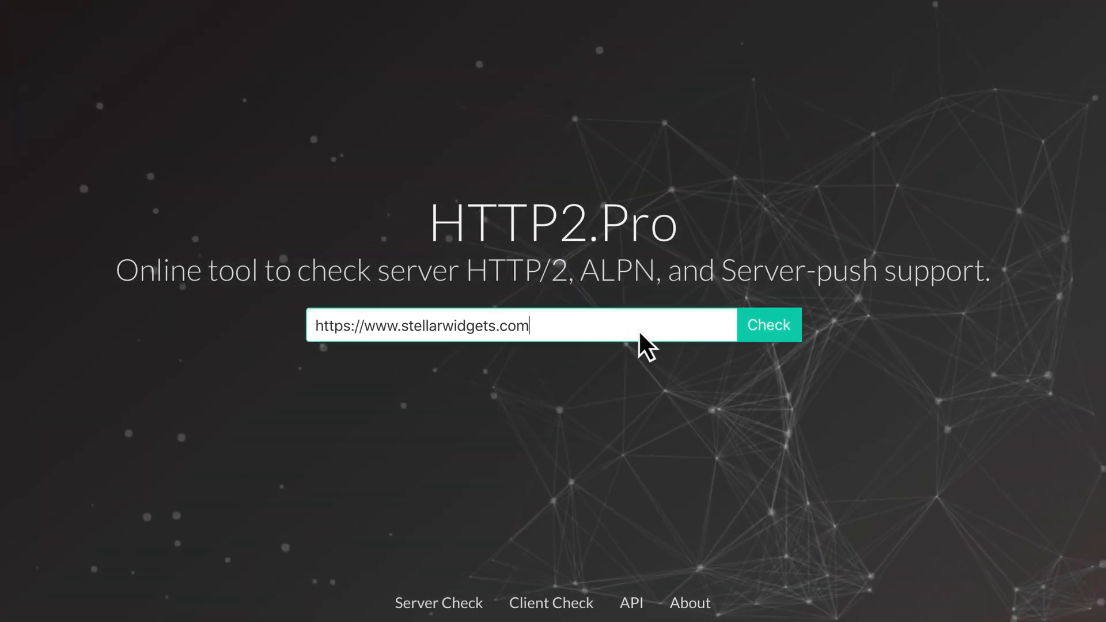
click(768, 325)
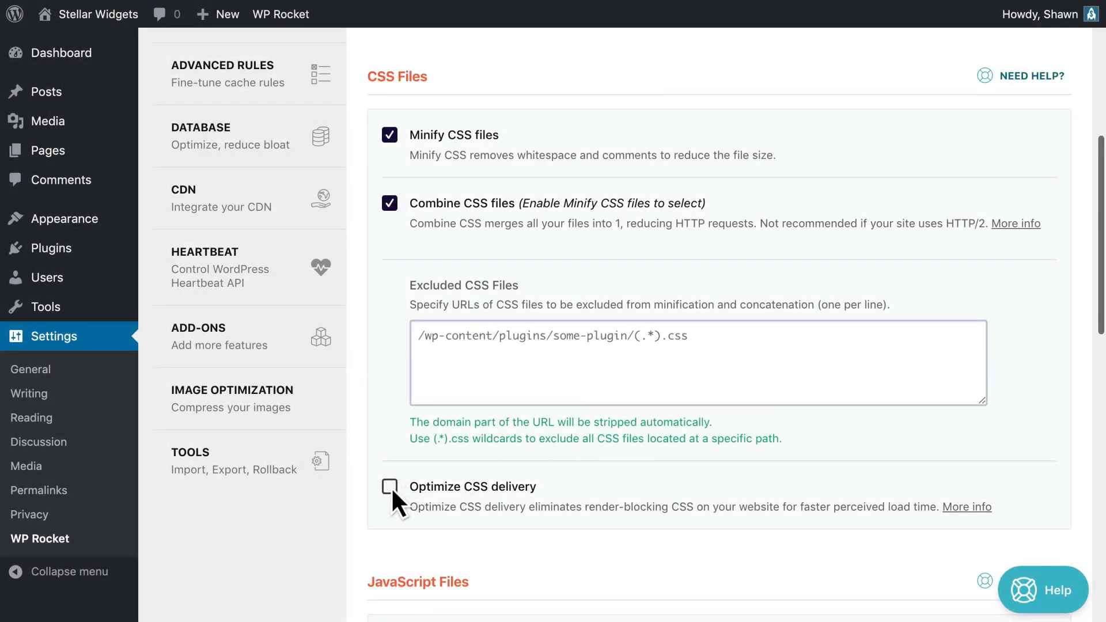
Turn on Optimize CSS delivery and enable deferred loading of JavaScript files
click(390, 487)
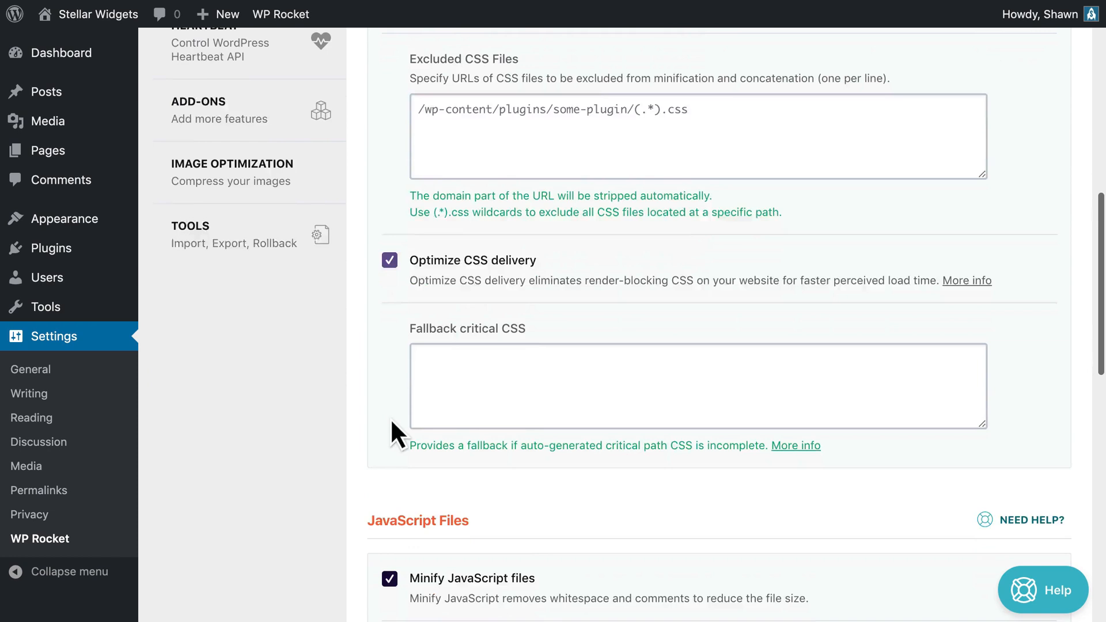
scroll(down, 3)
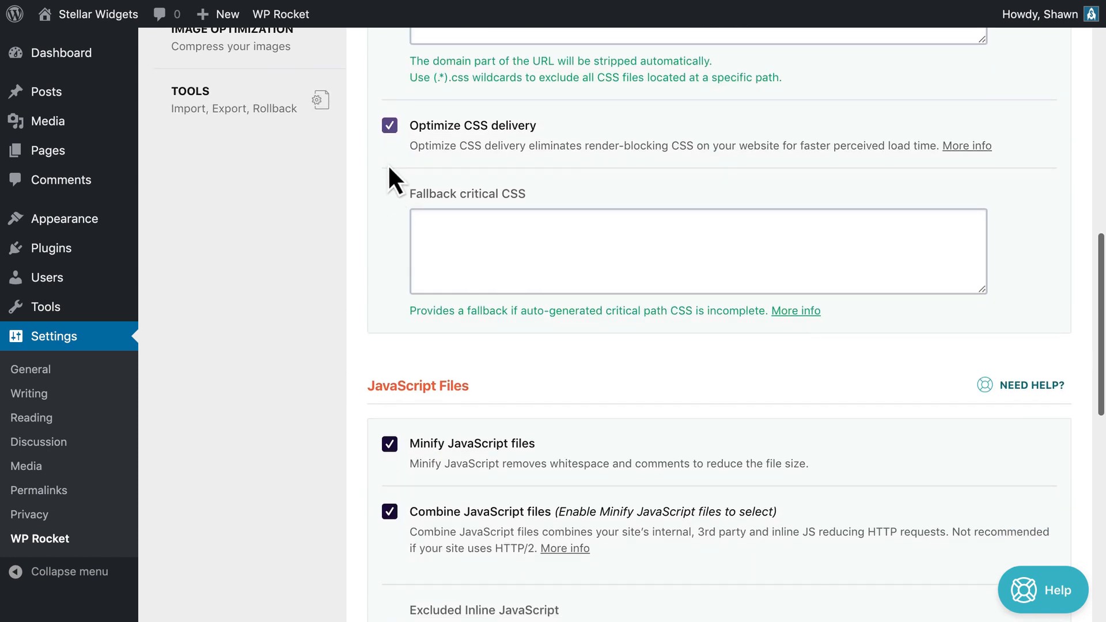
scroll(down, 3)
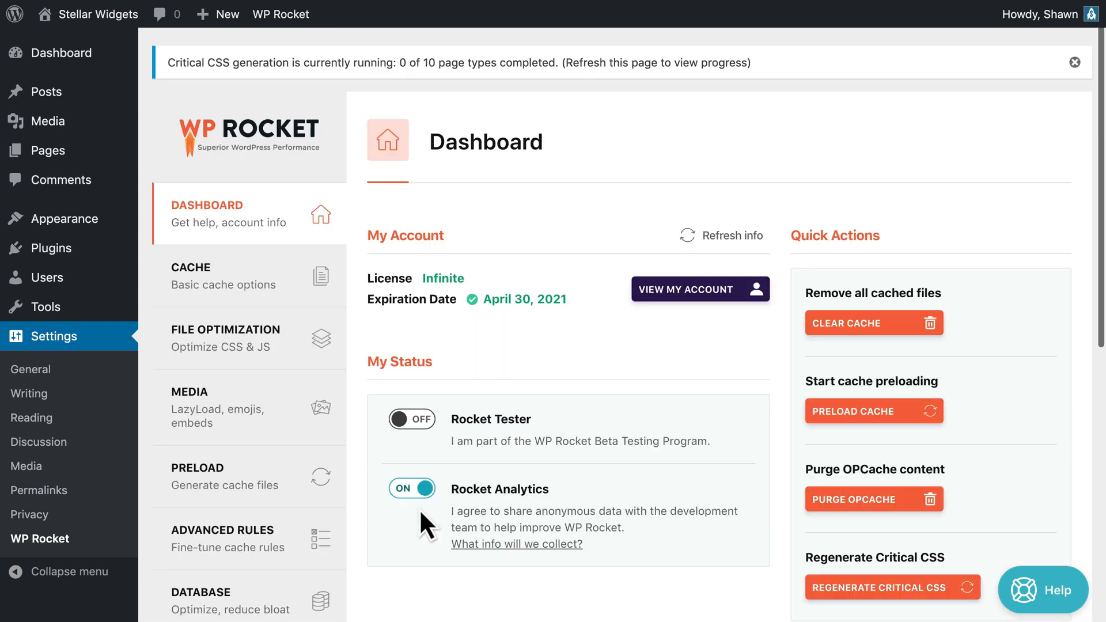
mouse_move(454, 90)
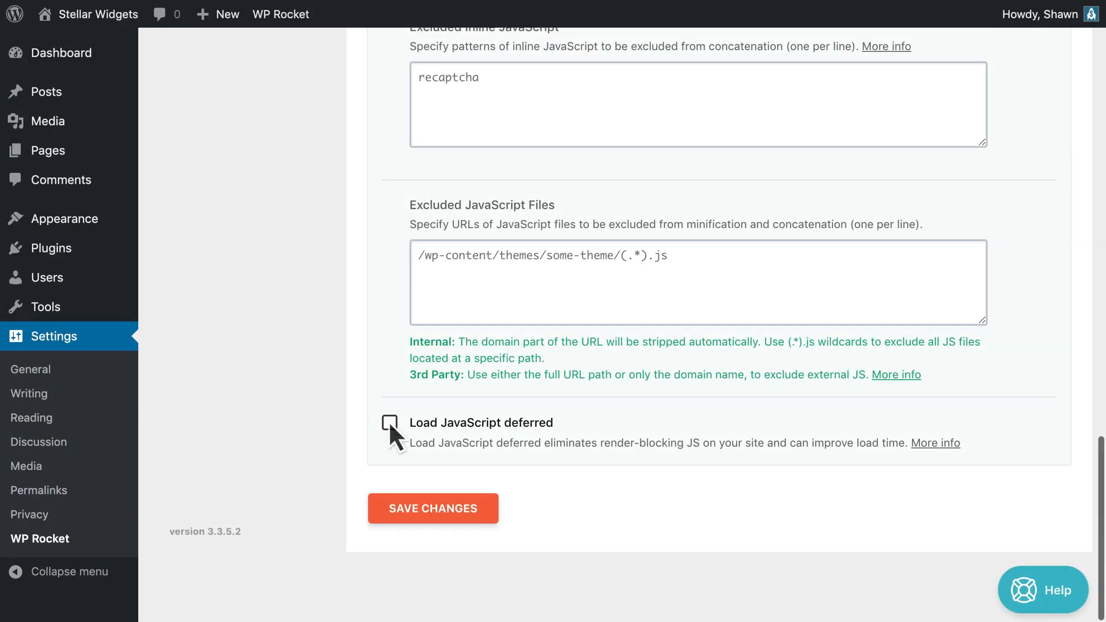
click(390, 422)
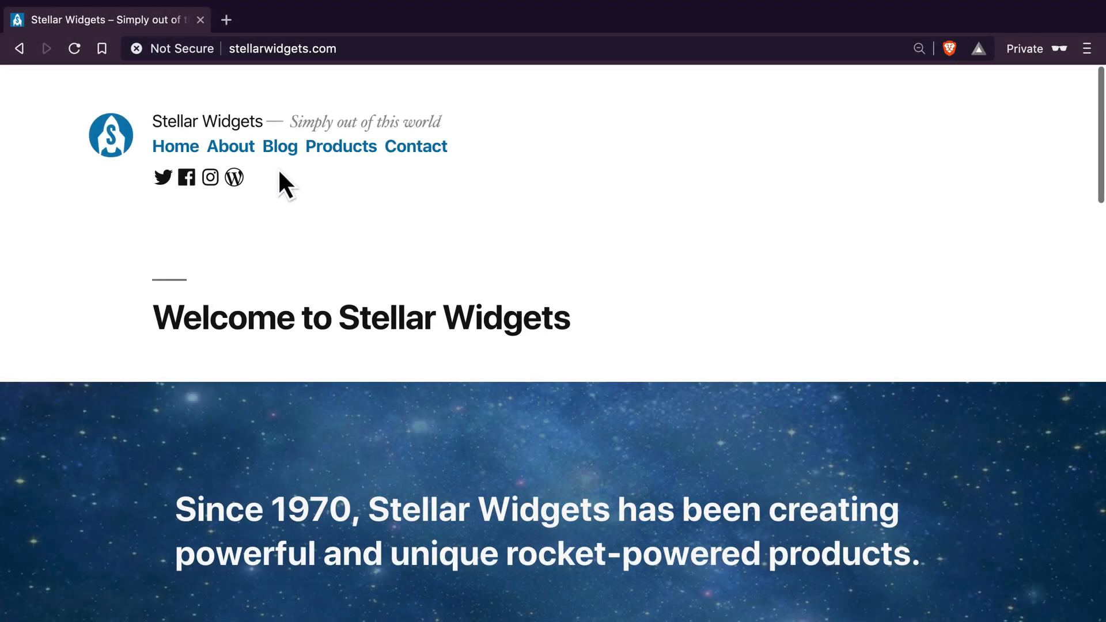
Open the Blog's Historic Mission Control photo and step forward through four gallery photos
click(280, 146)
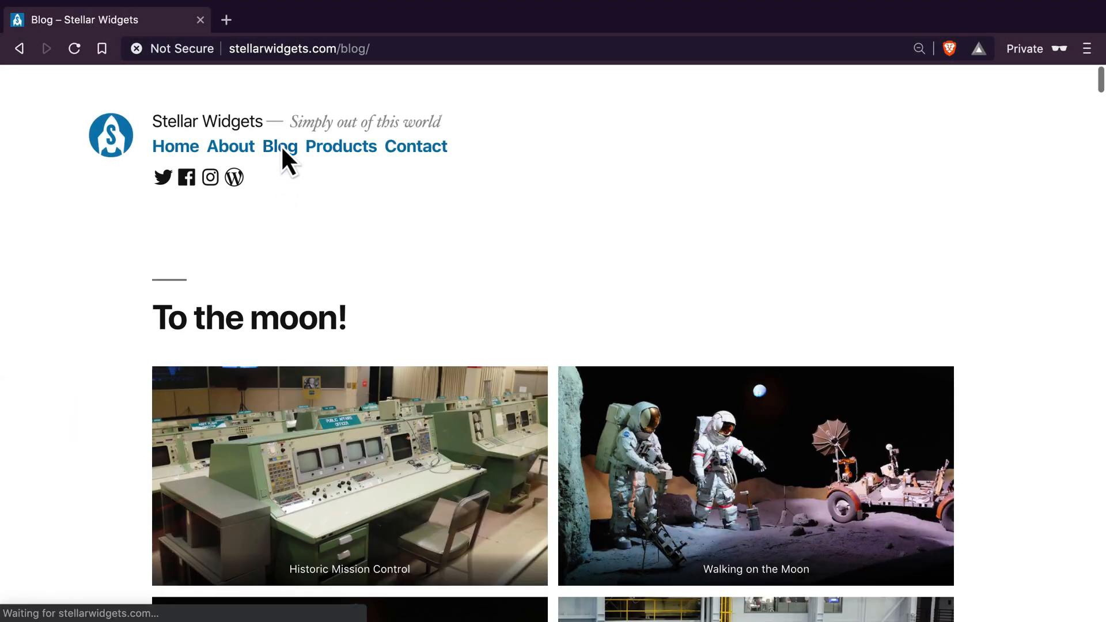
click(349, 475)
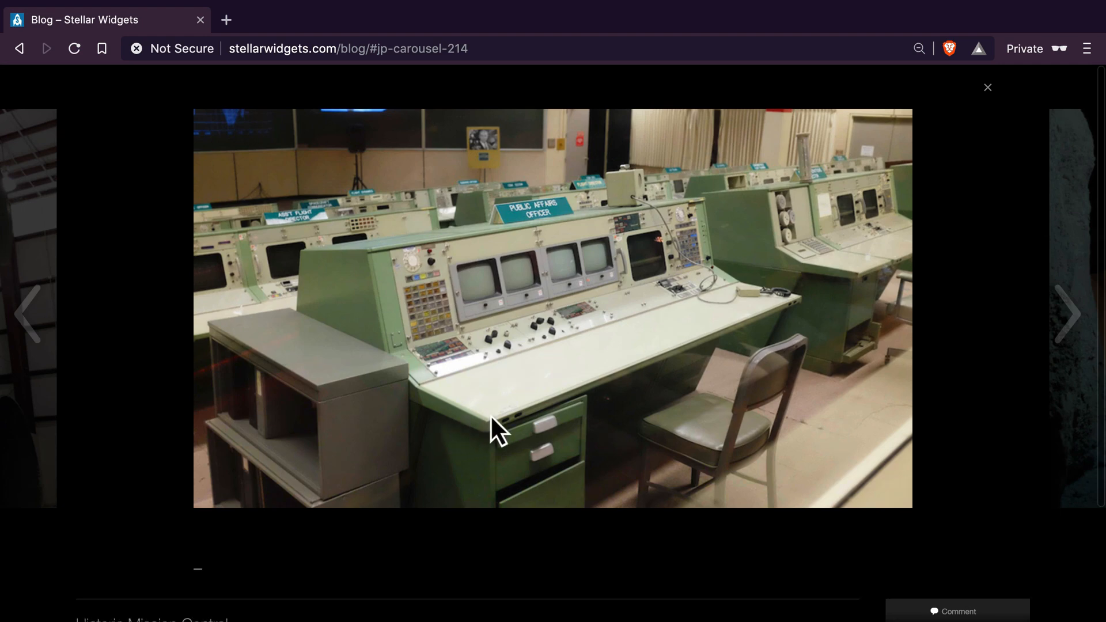
click(1069, 315)
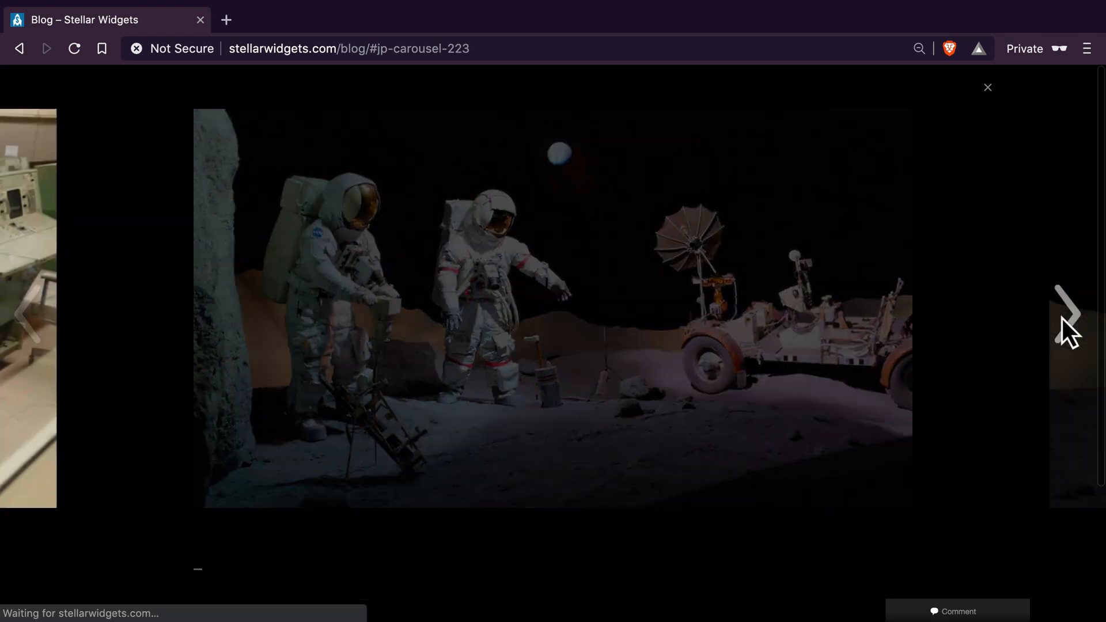
click(1070, 314)
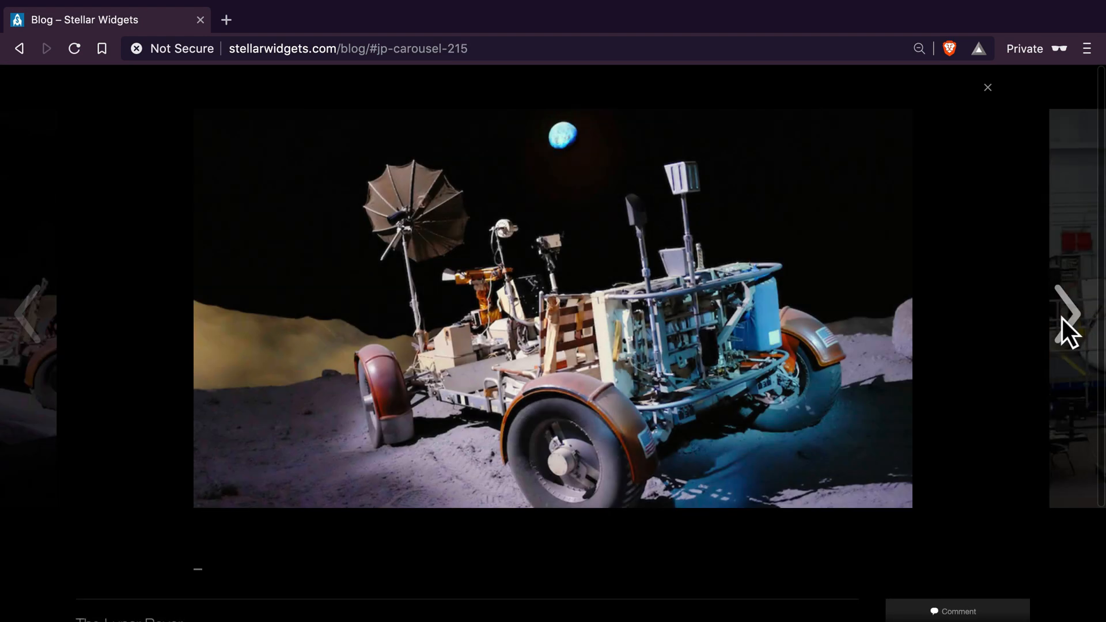
click(1069, 312)
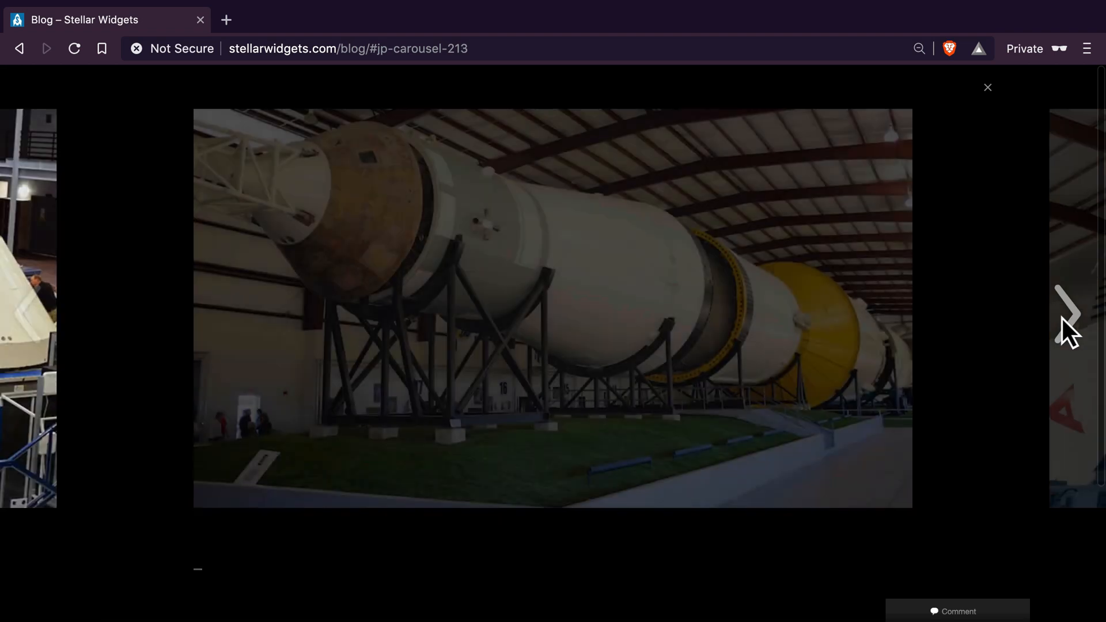
click(1070, 311)
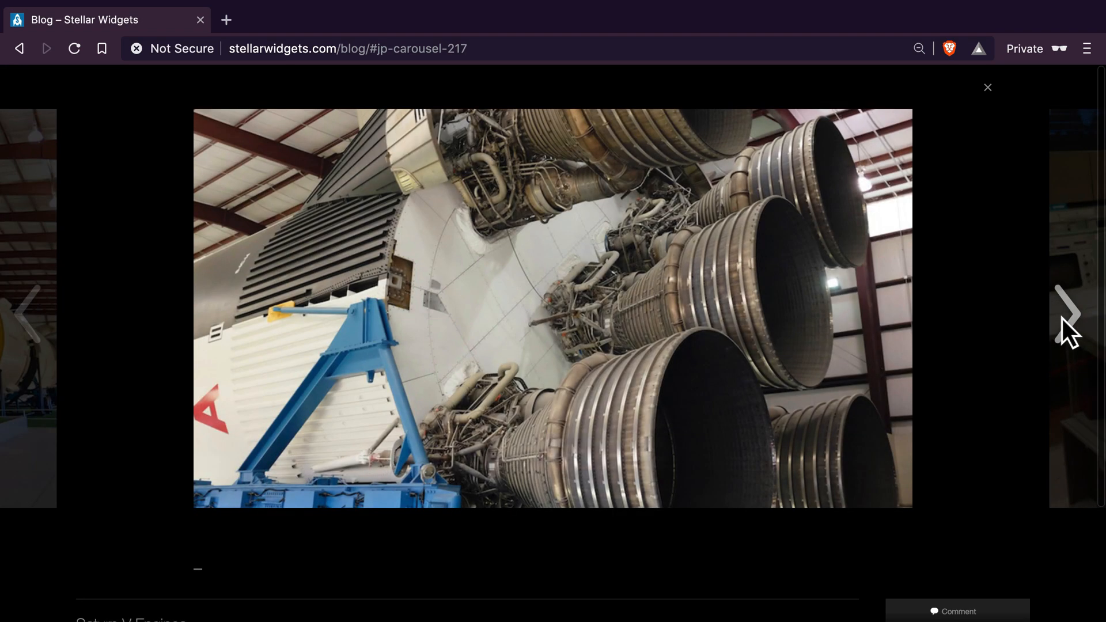